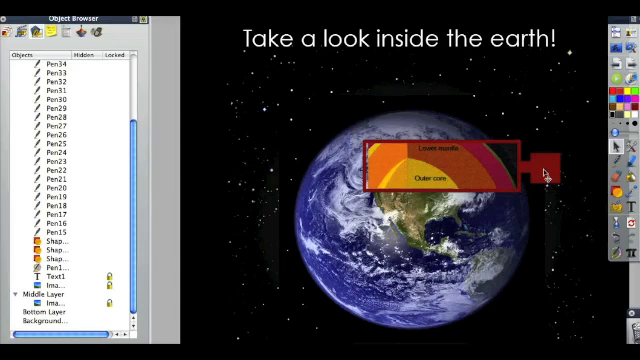
# Step: Select the earth layers cutaway image so its selection handles appear
pyautogui.click(456, 164)
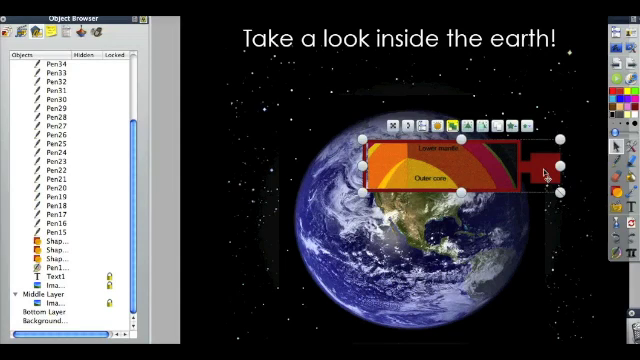